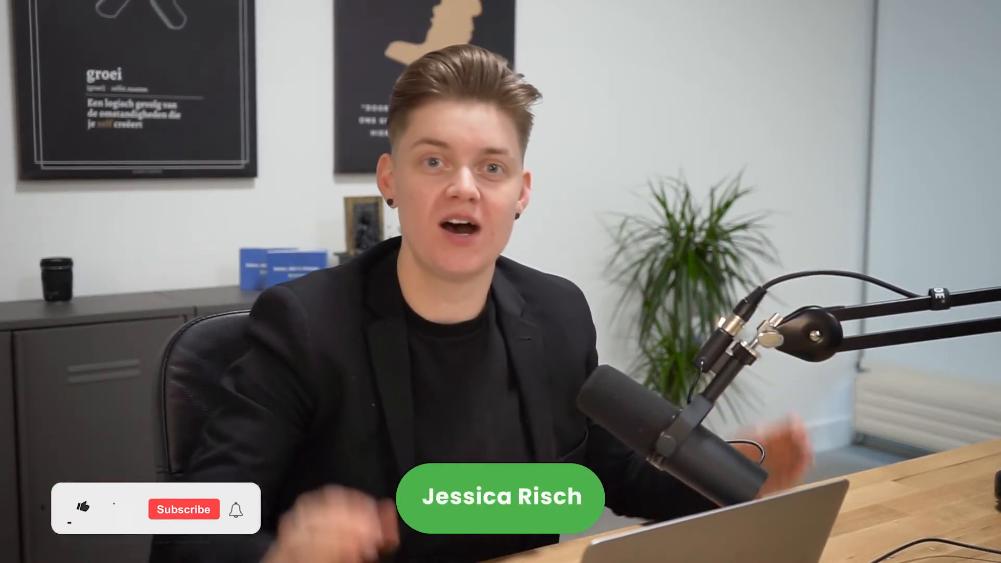
pyautogui.click(82, 509)
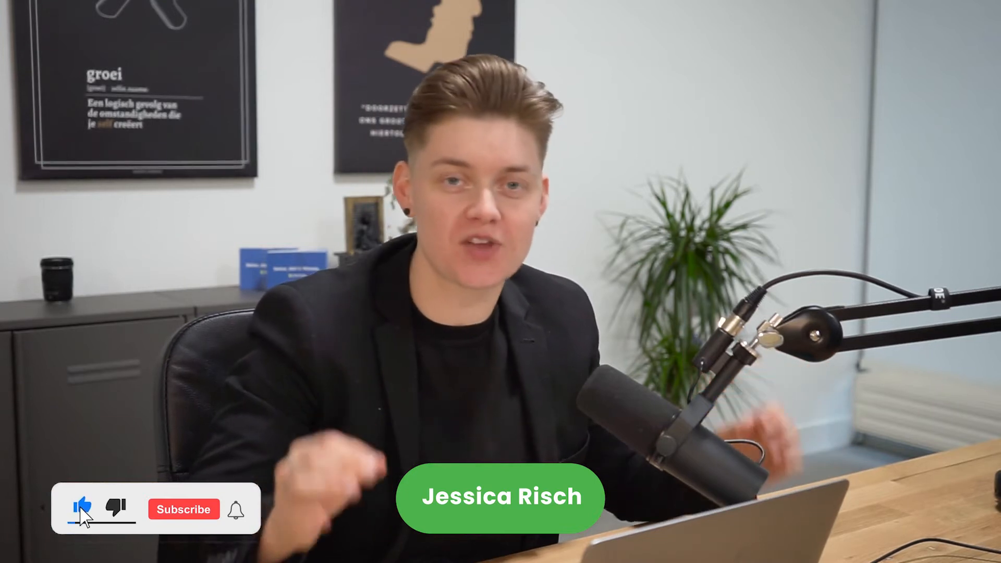